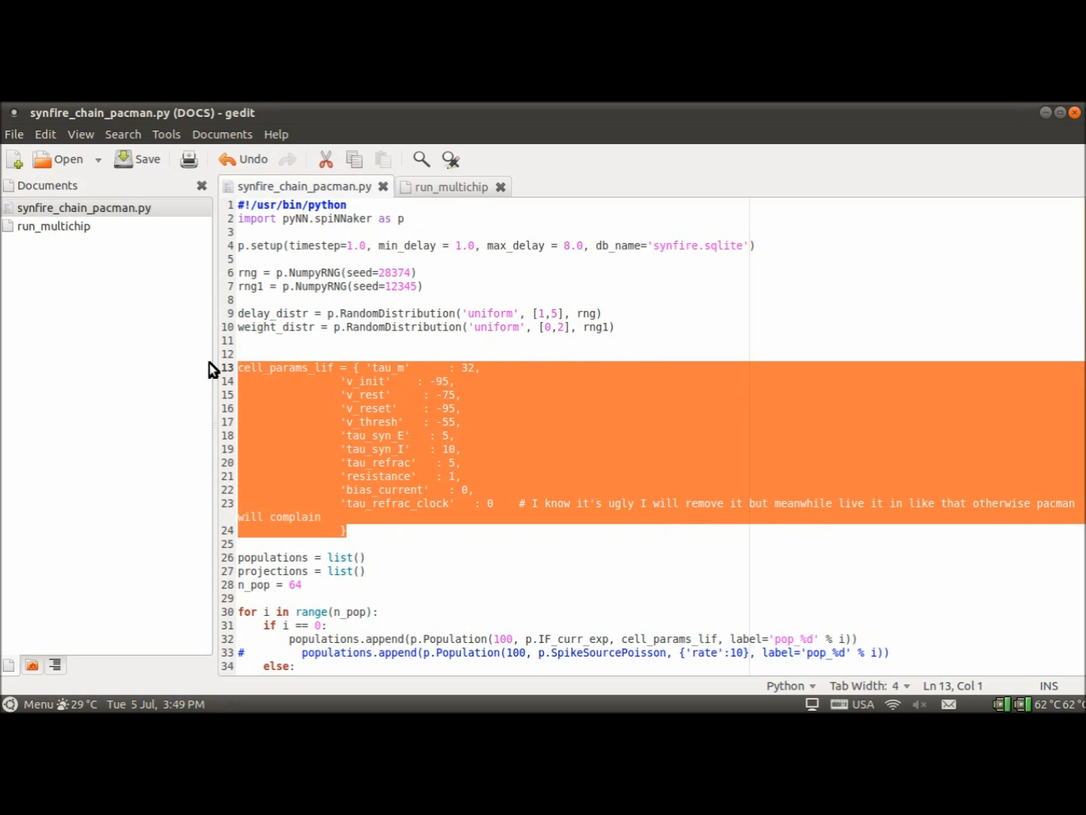
mouse_move(410, 583)
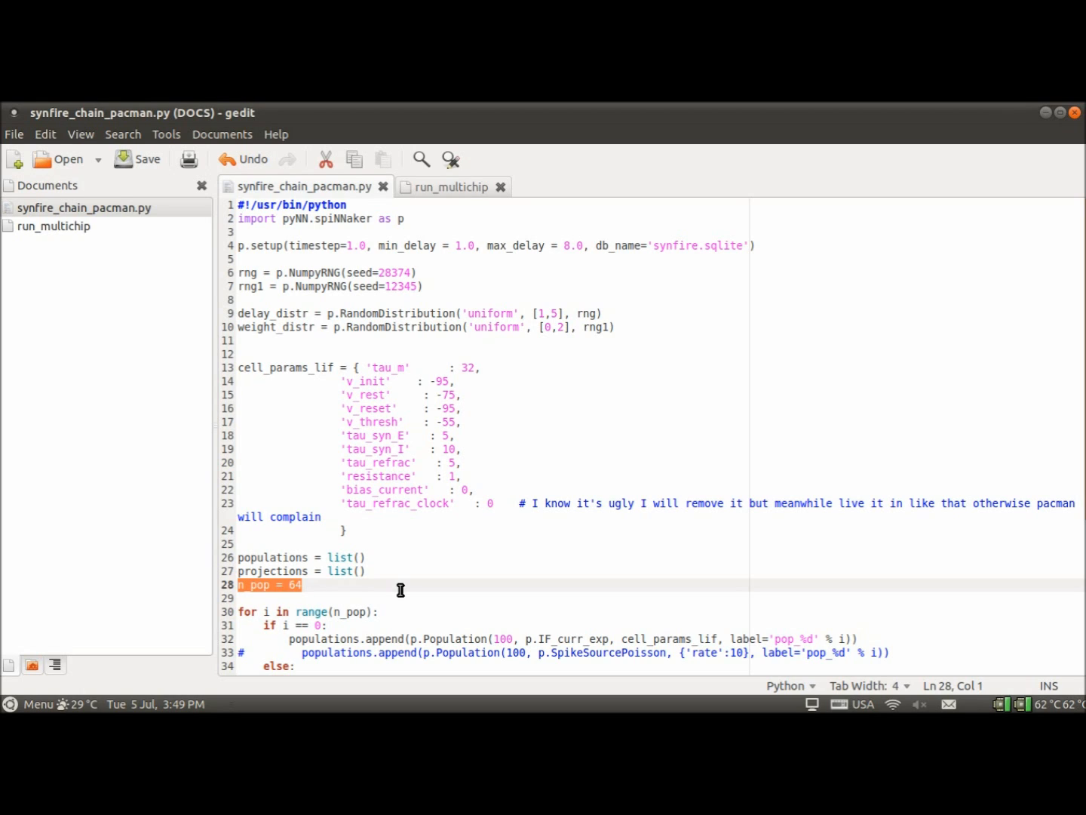
mouse_move(490, 604)
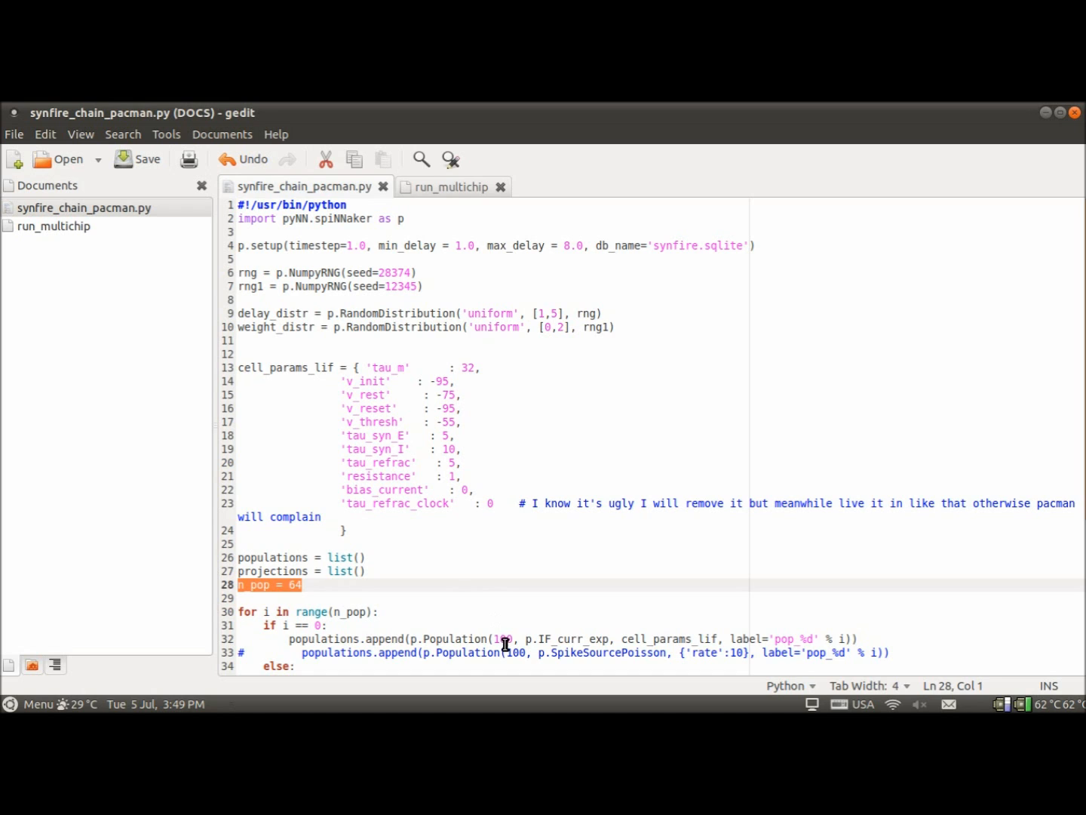
- Review the forward and feedback projection targets, then launch spikeserver_2 on amu16 with data/default.spikes.dat
scroll(down, 3)
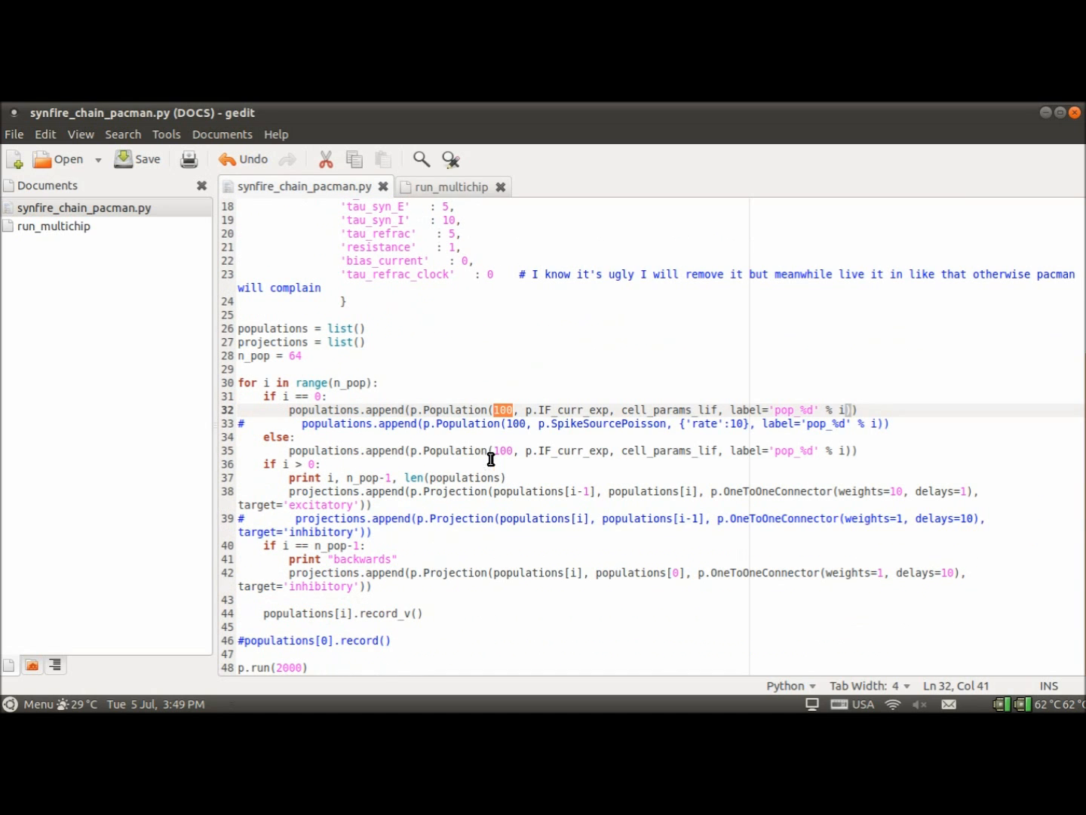
mouse_move(664, 655)
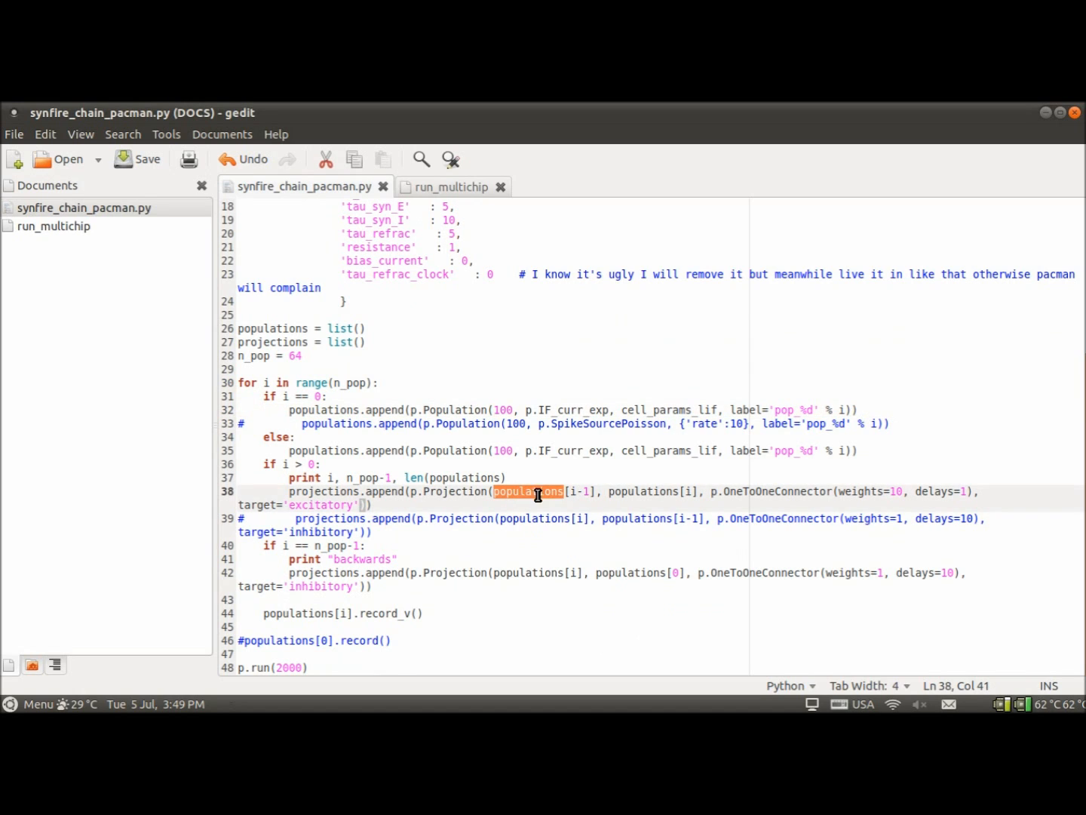
mouse_move(637, 492)
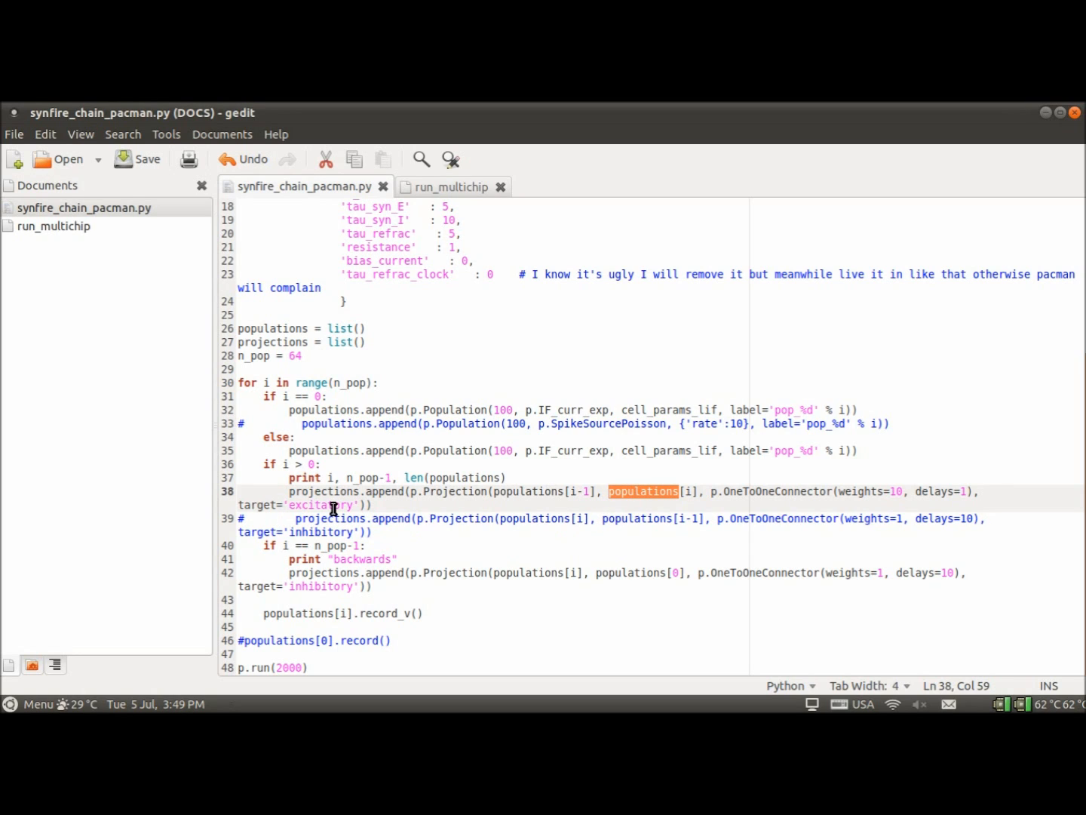
double_click(316, 504)
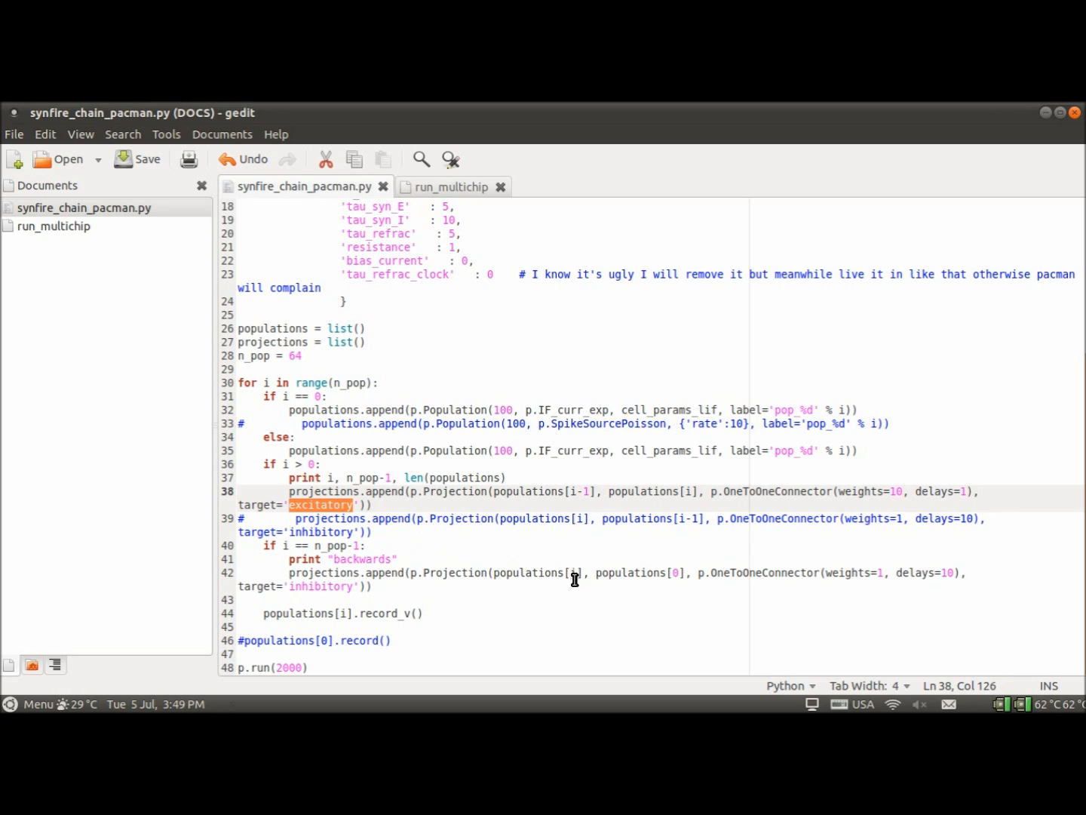
double_click(530, 572)
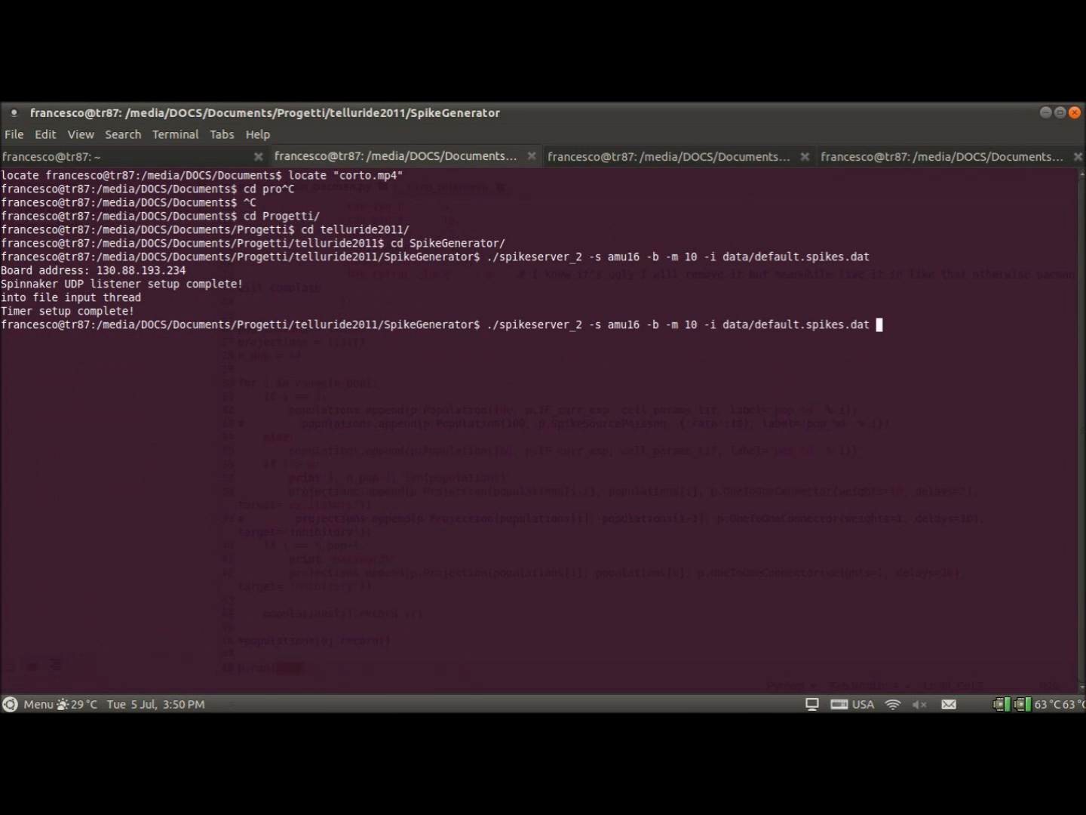
key(Return)
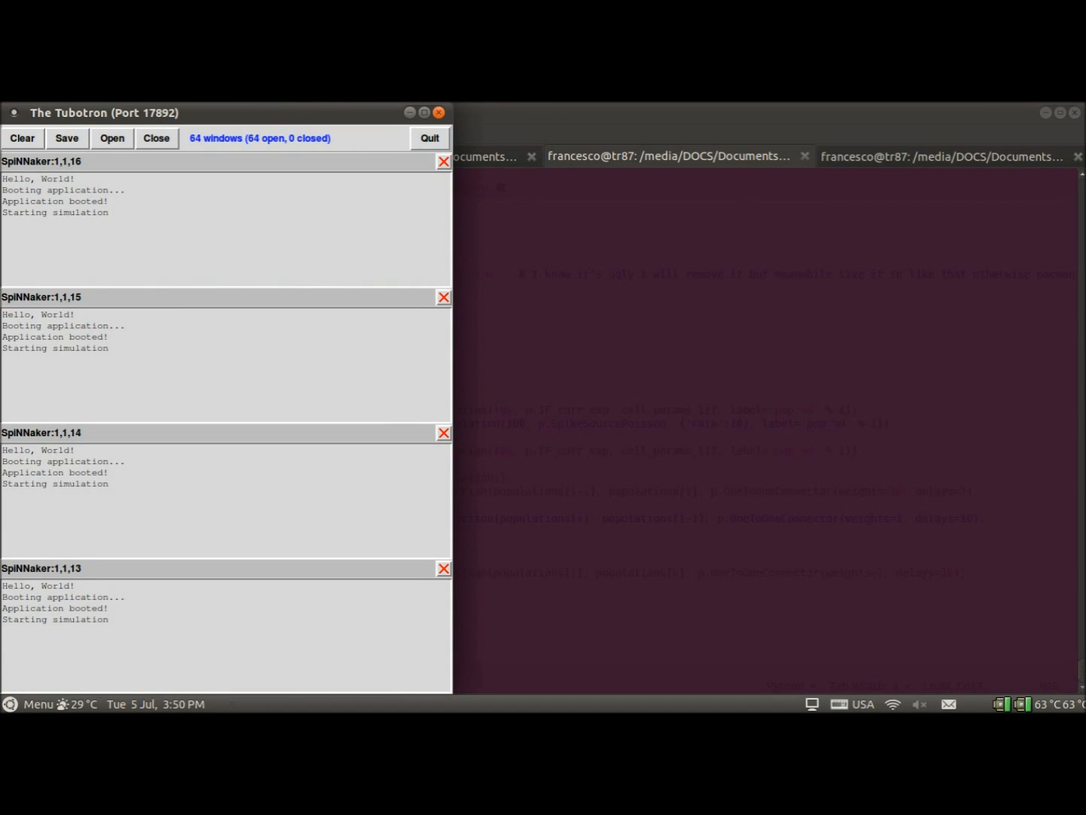
mouse_move(194, 151)
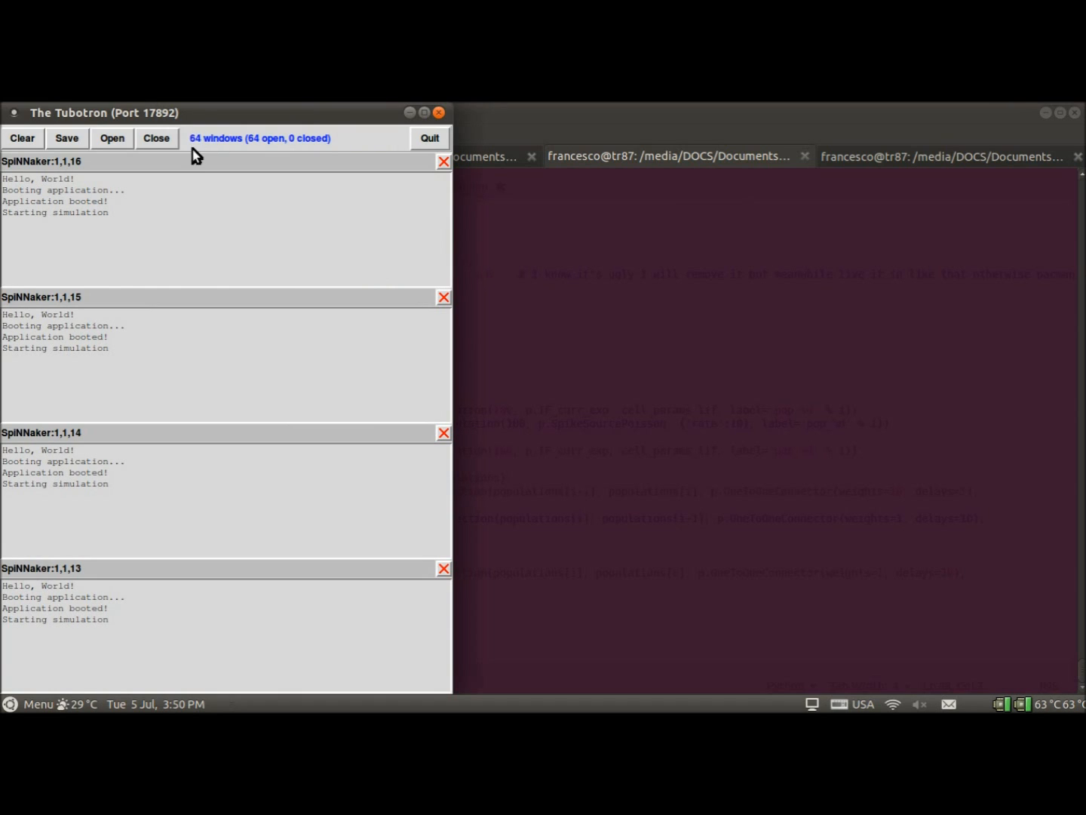
mouse_move(218, 154)
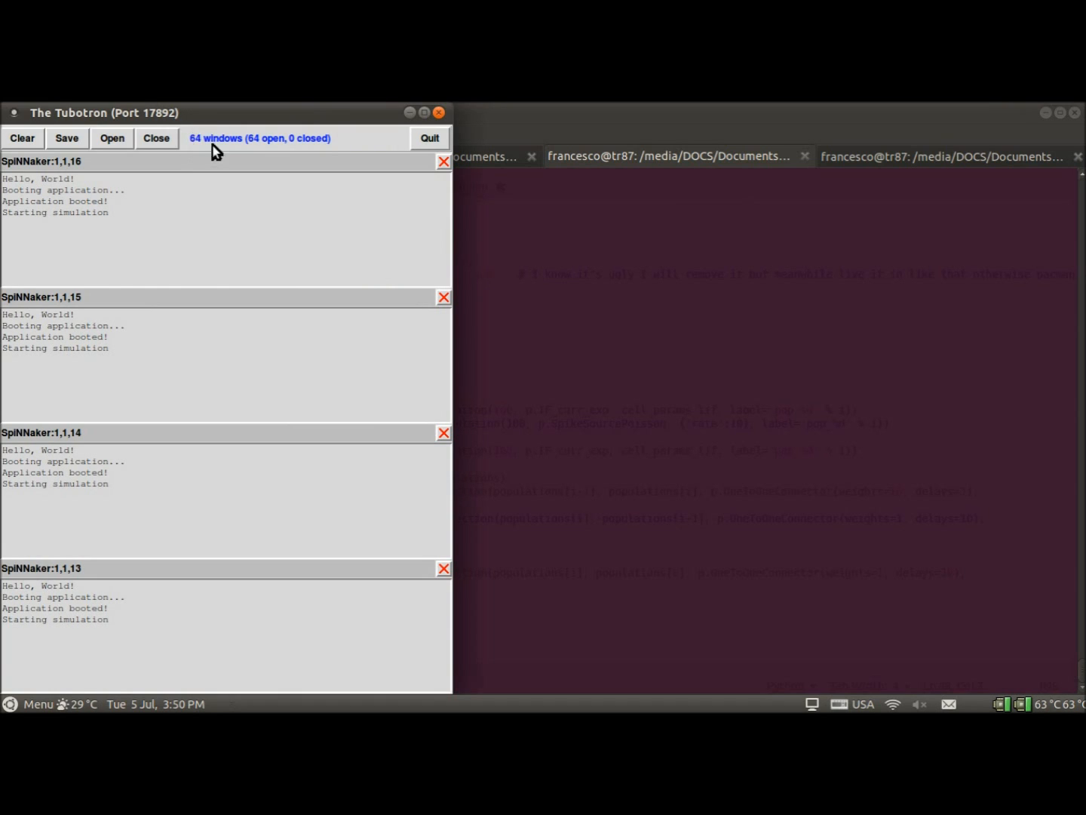
mouse_move(226, 190)
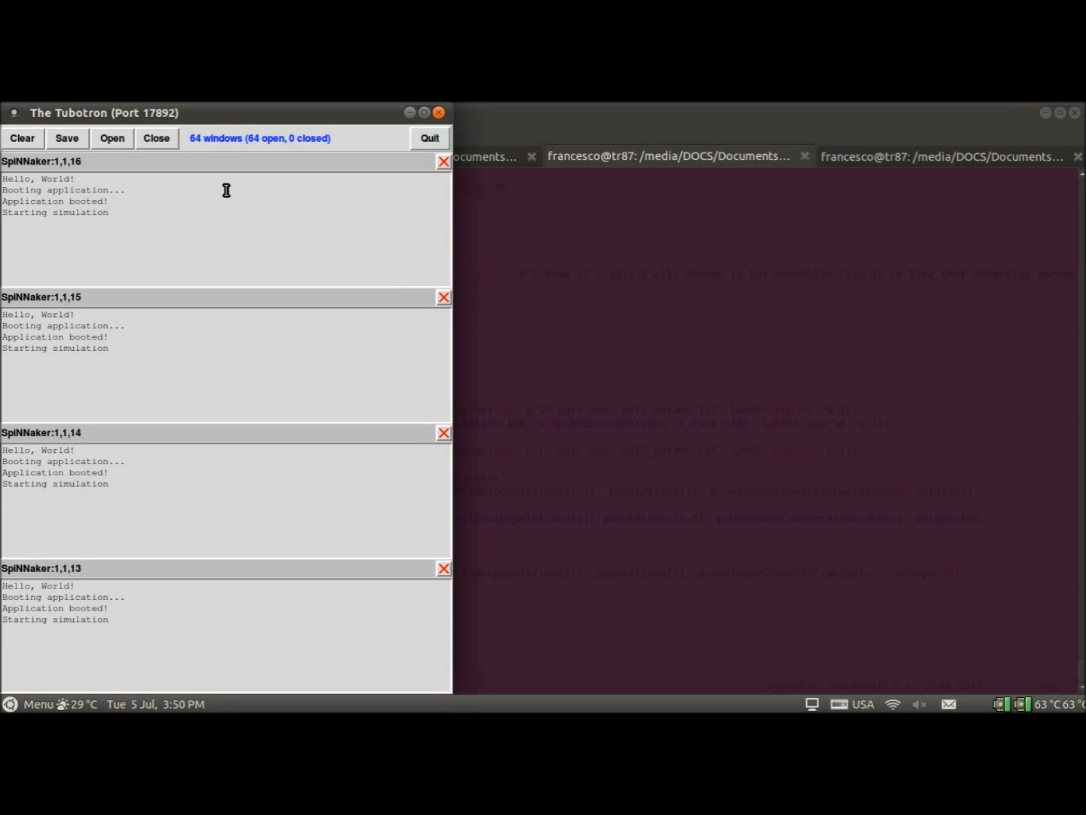
mouse_move(147, 620)
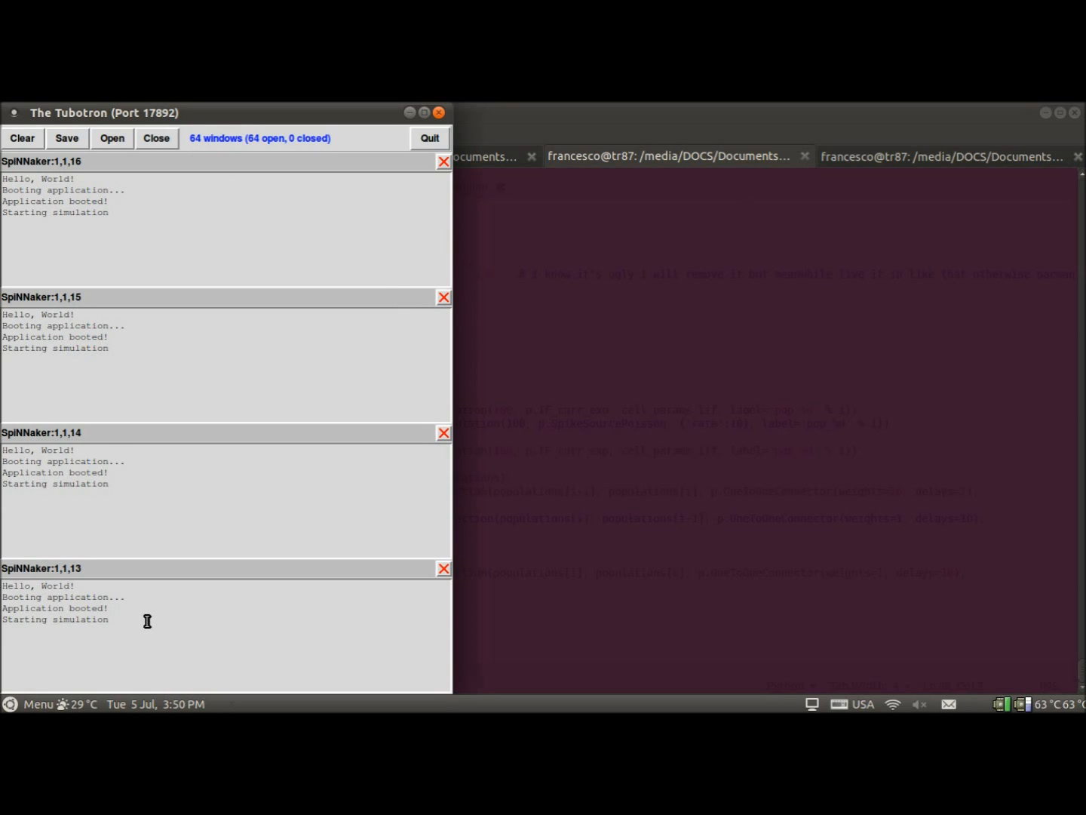
mouse_move(120, 355)
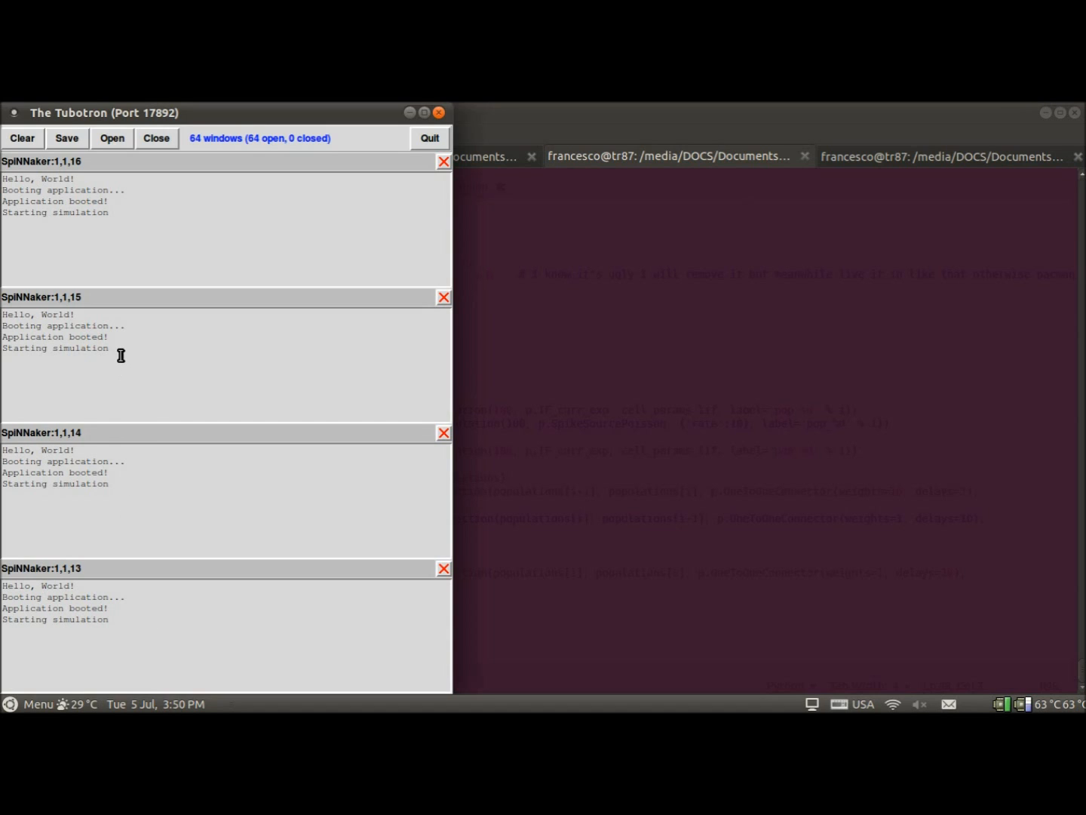
mouse_move(102, 199)
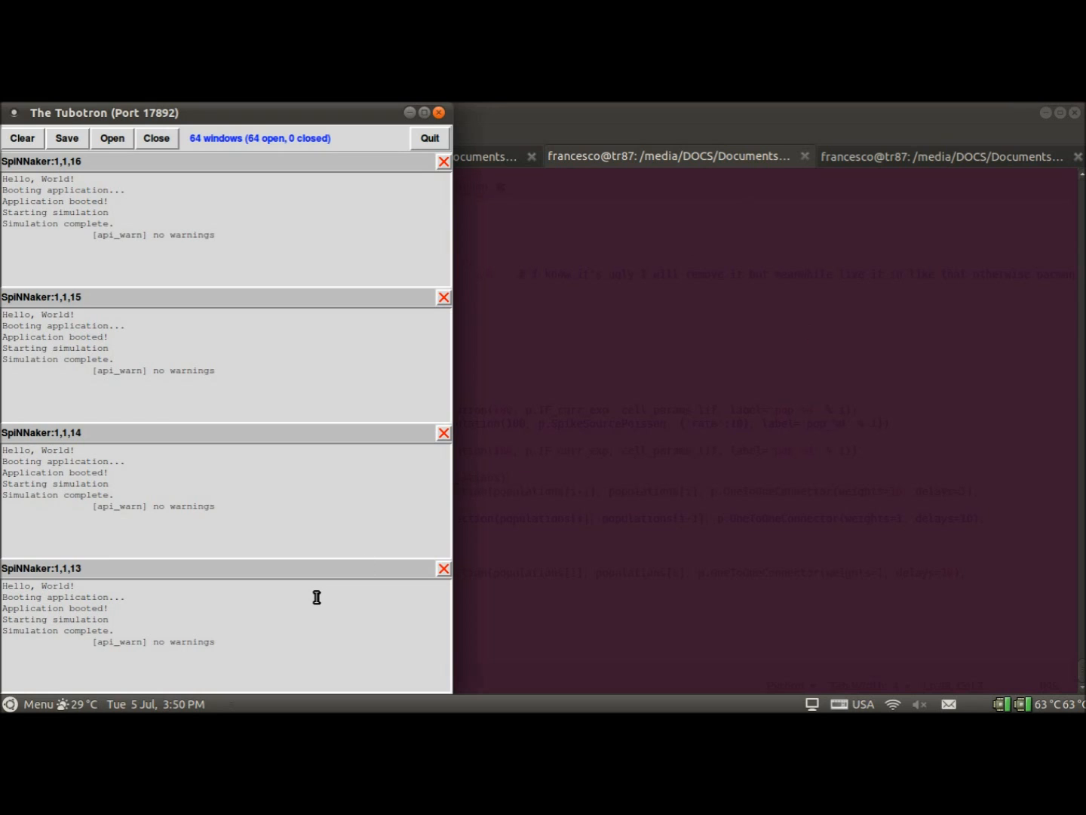
mouse_move(7, 230)
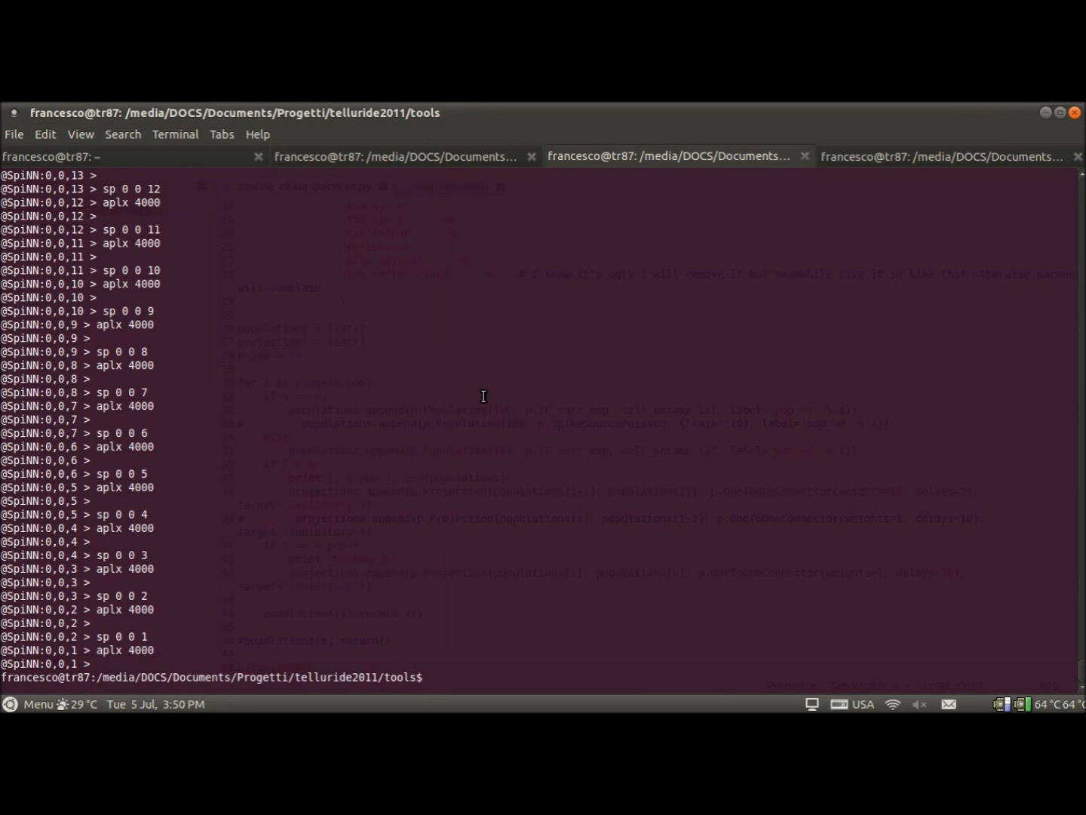
- Run plot_v -r -n 100 -t 2000 -p 16 -x 1 -y 1 results/scratch 0 for neuron 0's voltage
text(plot_v -r -n 100 -t 2000 -p 16 -x 1 -y 1 results/scratch 0)
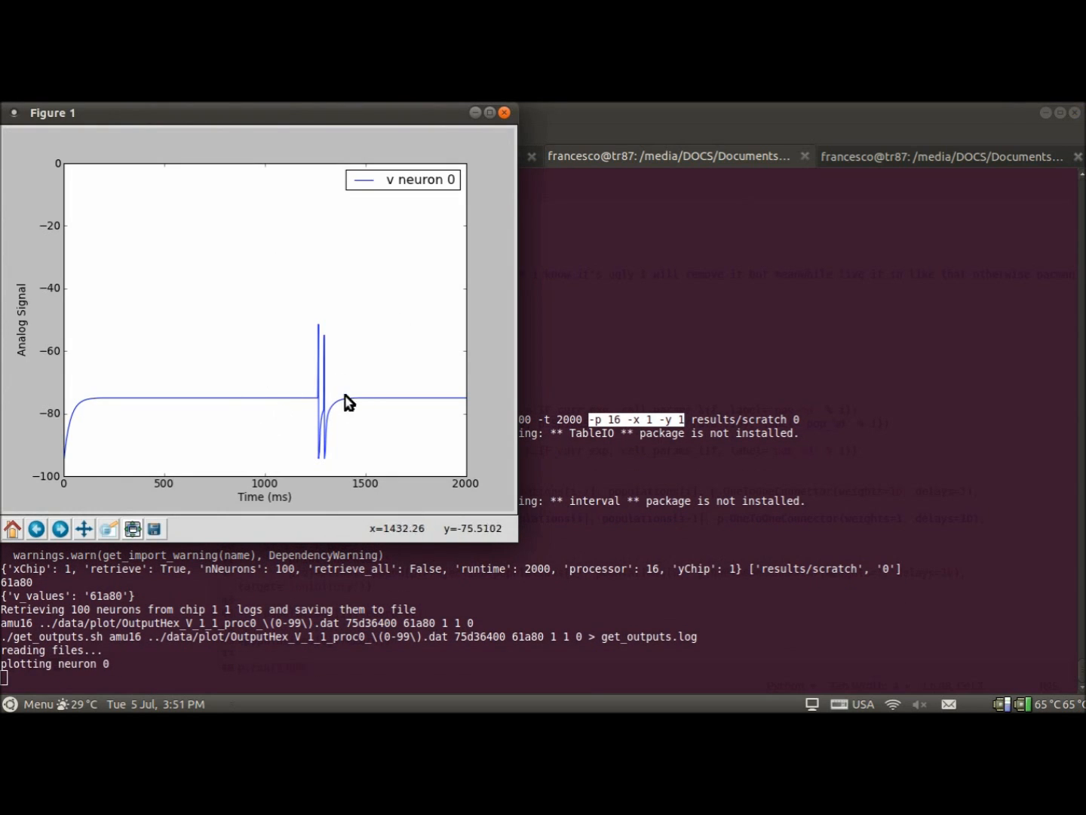
mouse_move(647, 472)
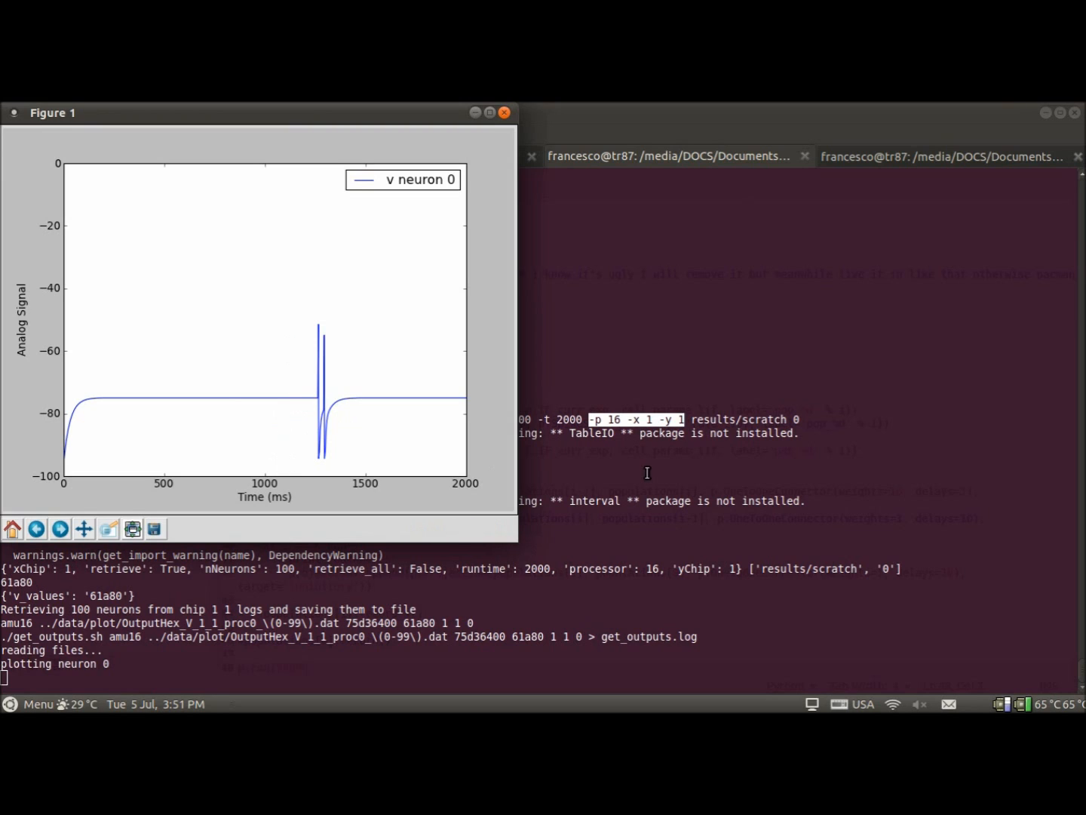
mouse_move(624, 417)
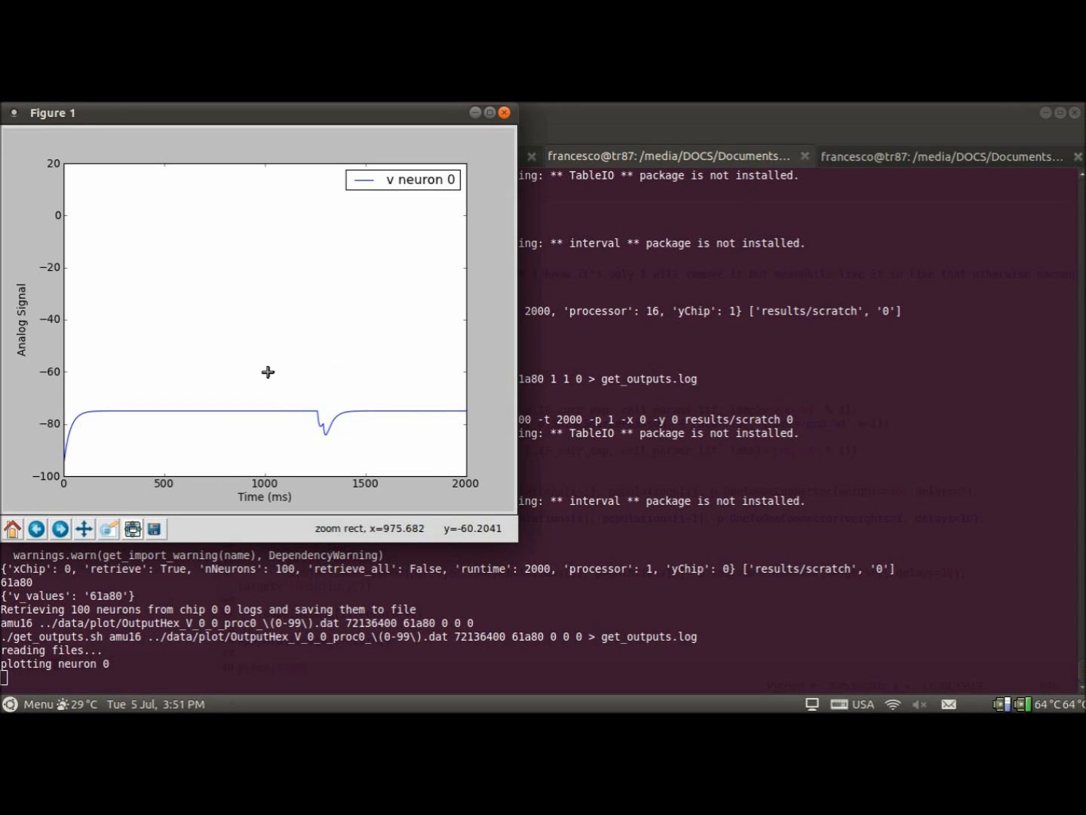
- Zoom into the voltage dip near 1300 ms, then close the figure
drag(269, 371, 234, 347)
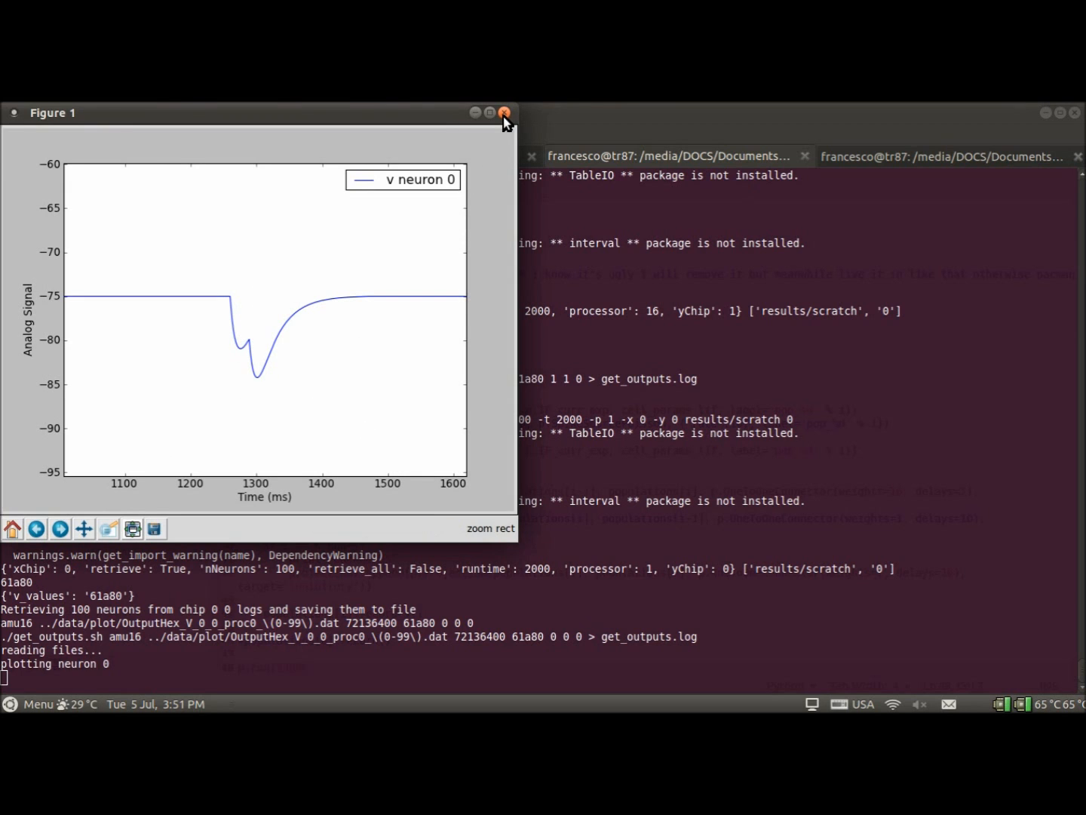
click(504, 111)
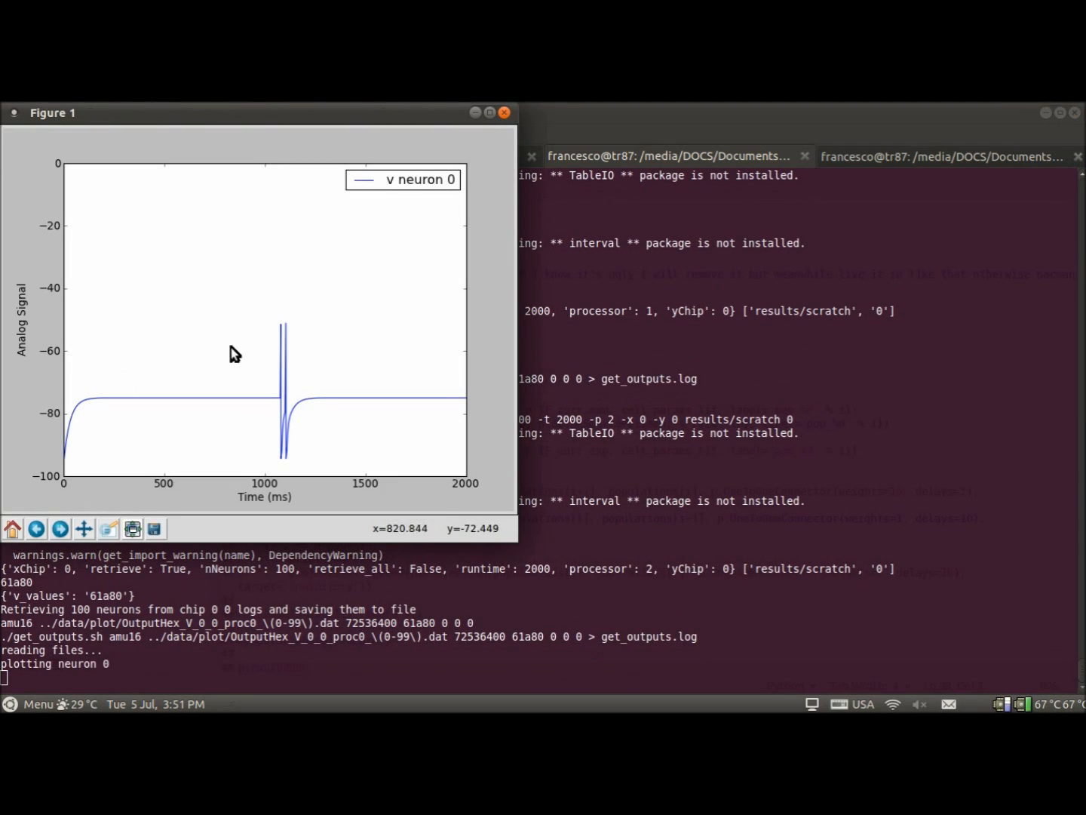
mouse_move(329, 402)
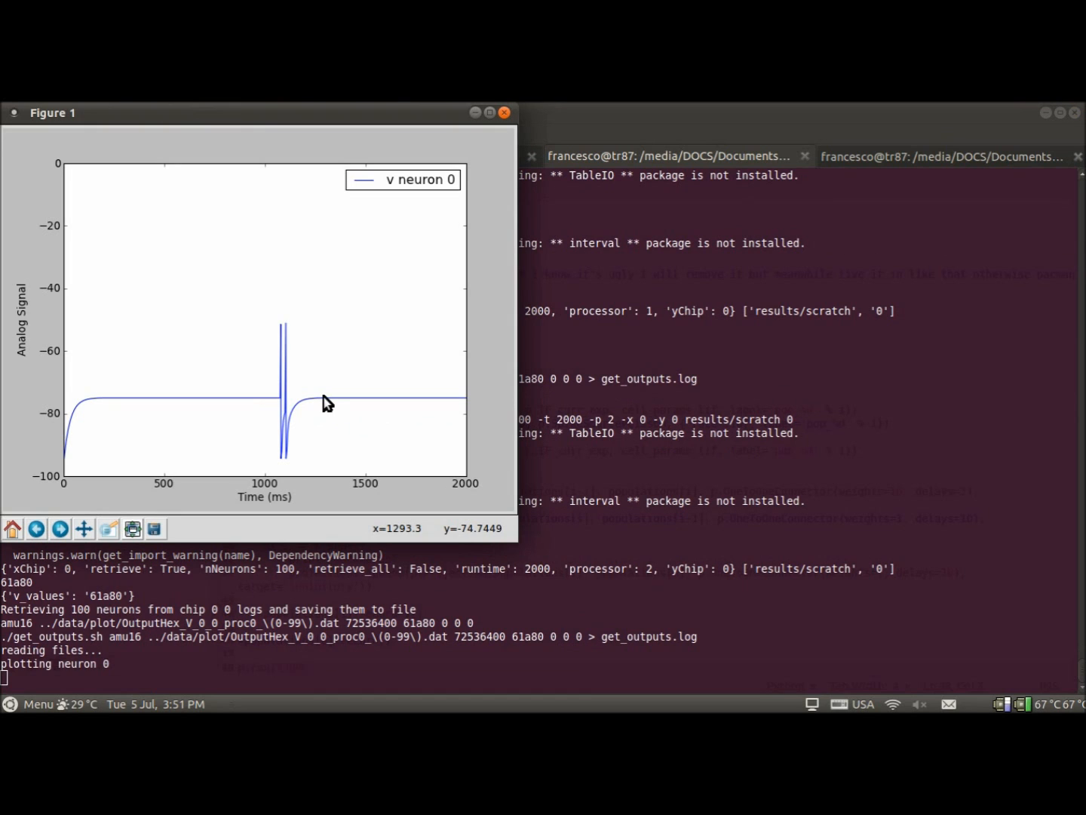
mouse_move(504, 112)
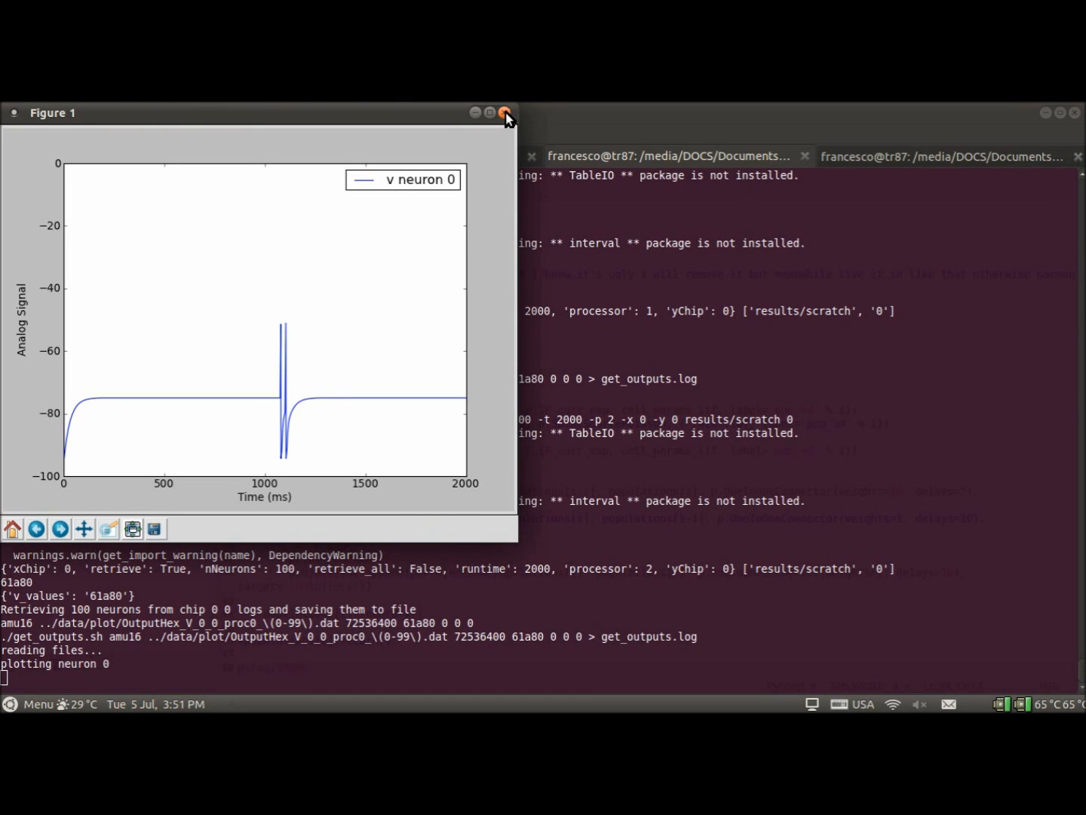
- Close the processor 2 and processor 16 voltage plots after reviewing their spikes
click(504, 112)
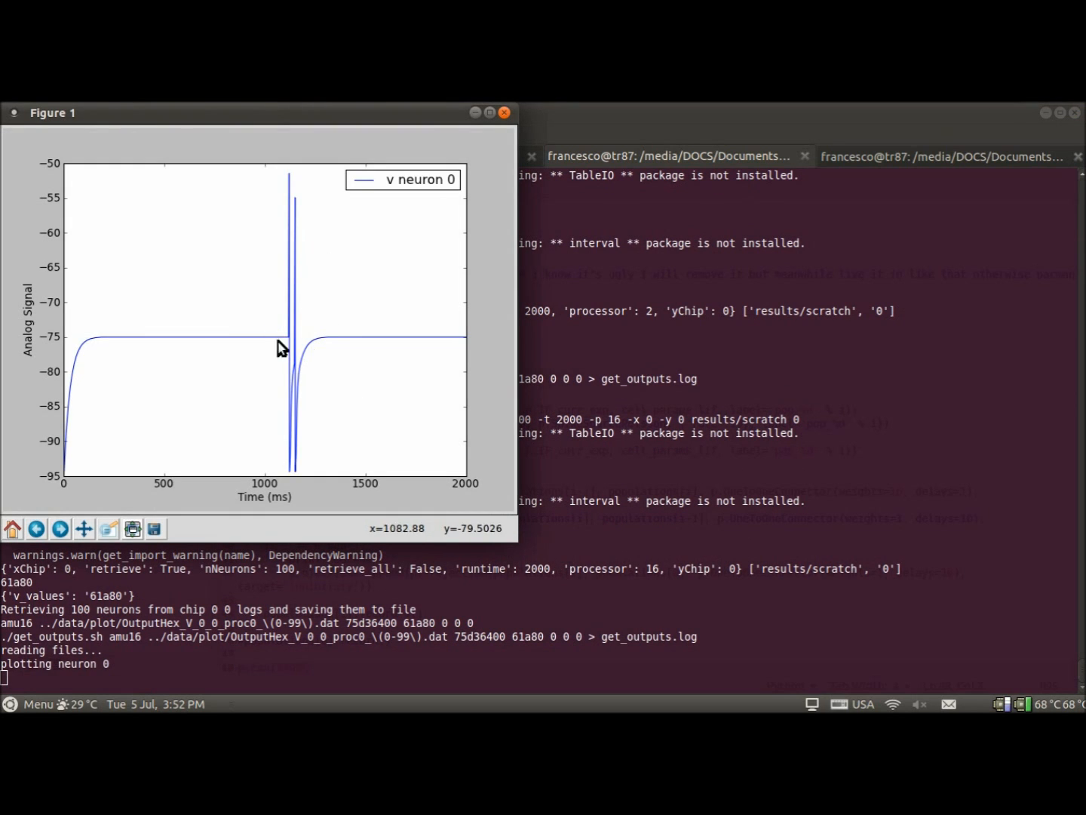
mouse_move(64, 284)
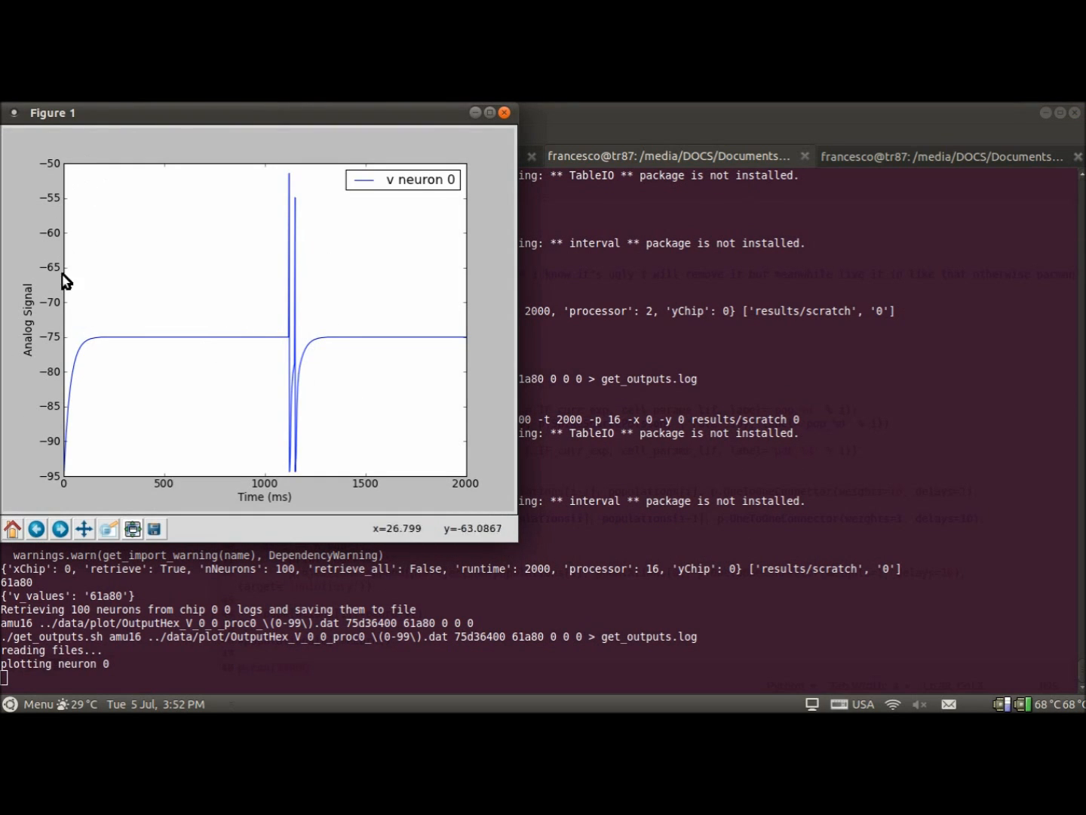
click(504, 112)
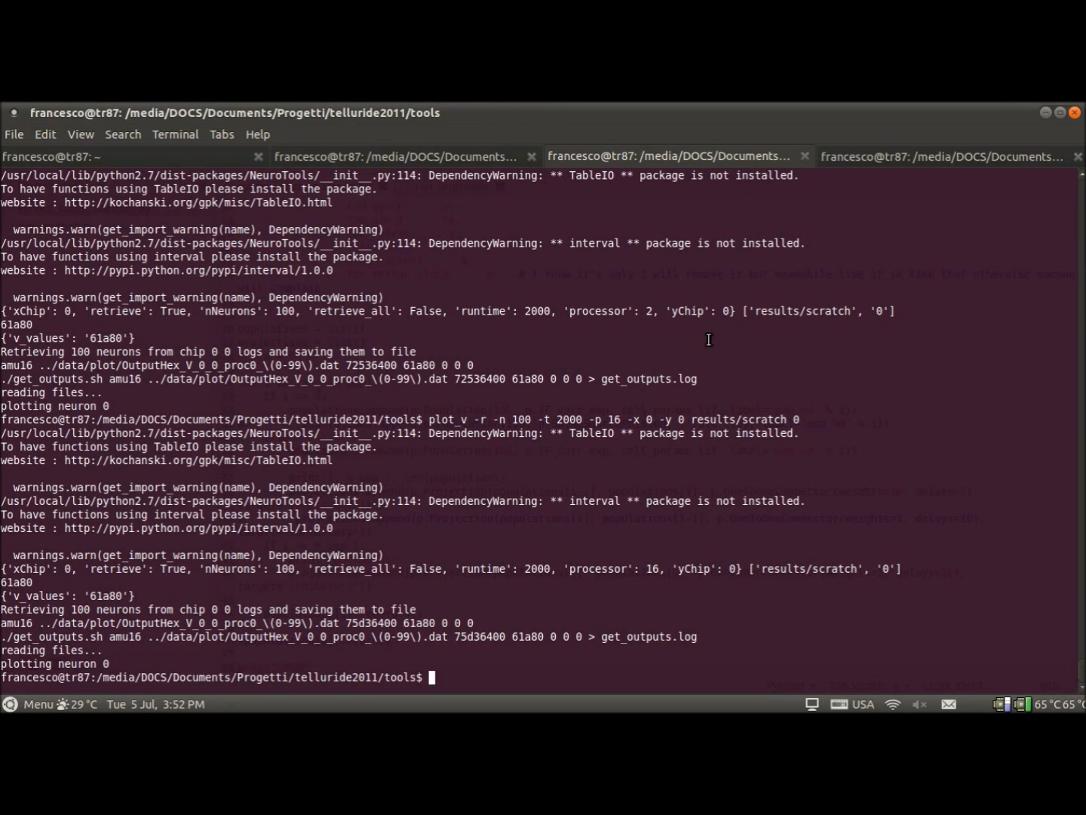
- Rerun plot_v for processor 1 of chip 0,1, review neuron 0's spikes, then close the figure
text(plot_v -r -n 100 -t 2000 -p 16 -x 0 -y 0 results/scratch 0)
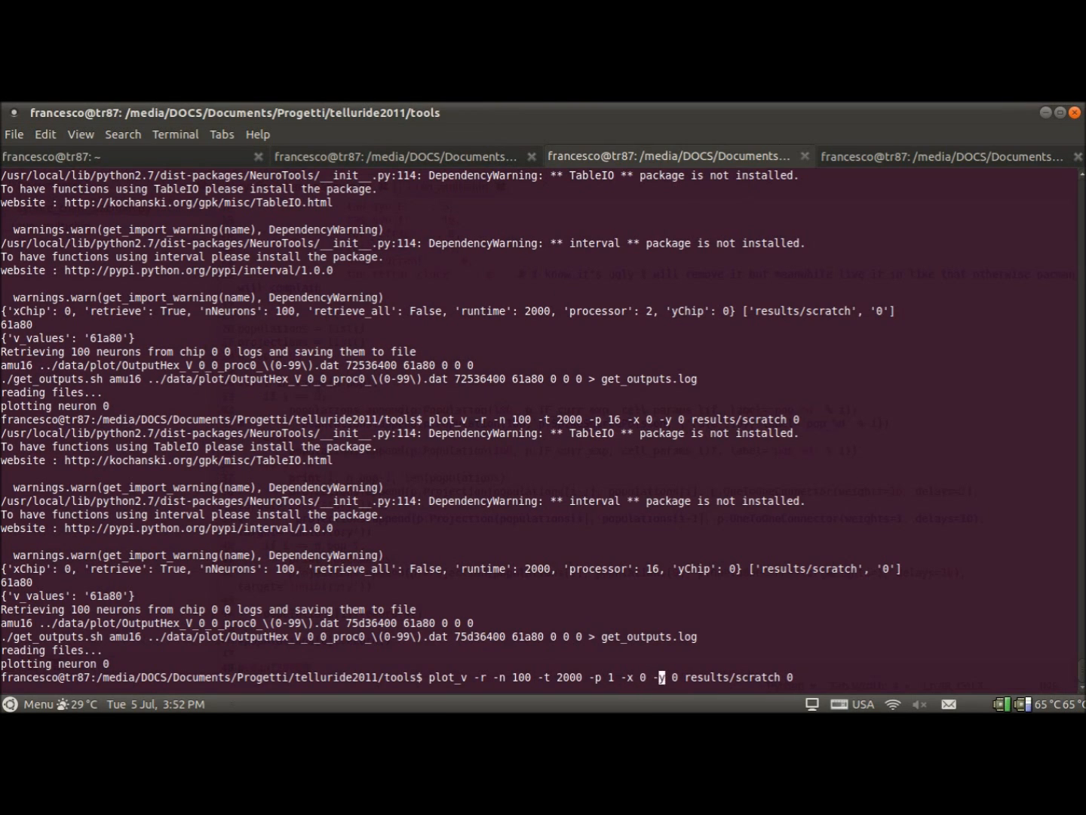
text(1)
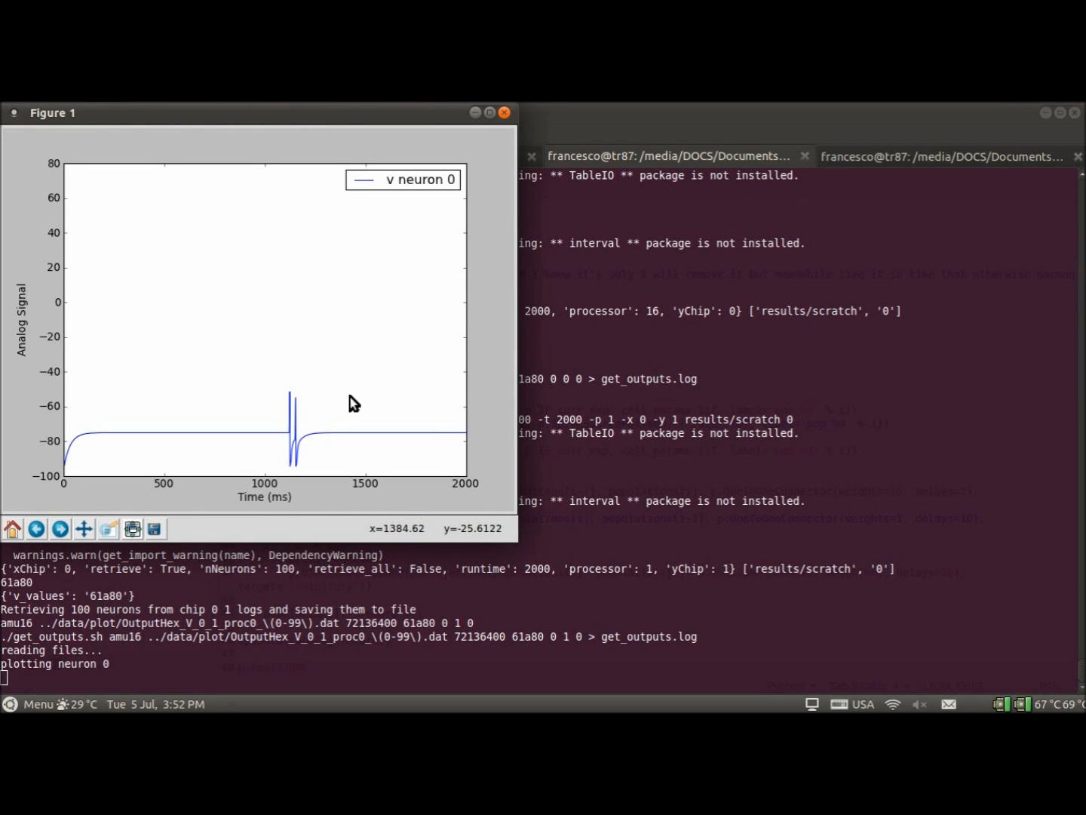
mouse_move(386, 414)
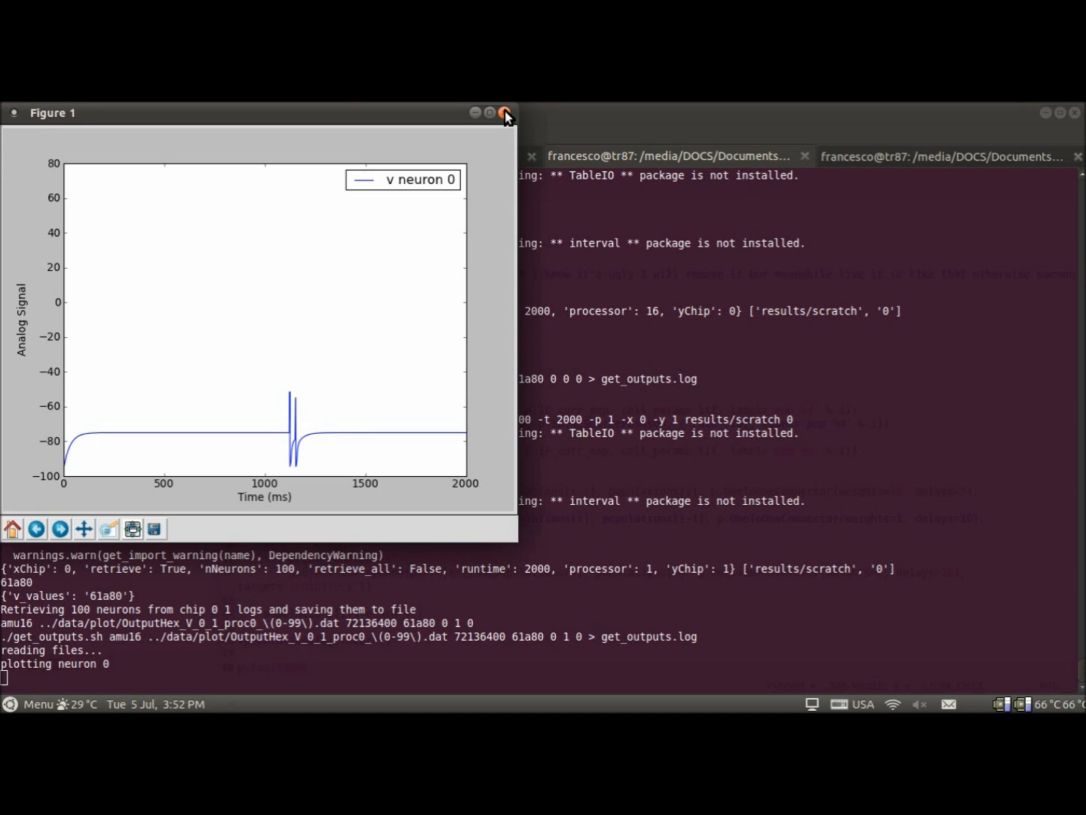
click(506, 112)
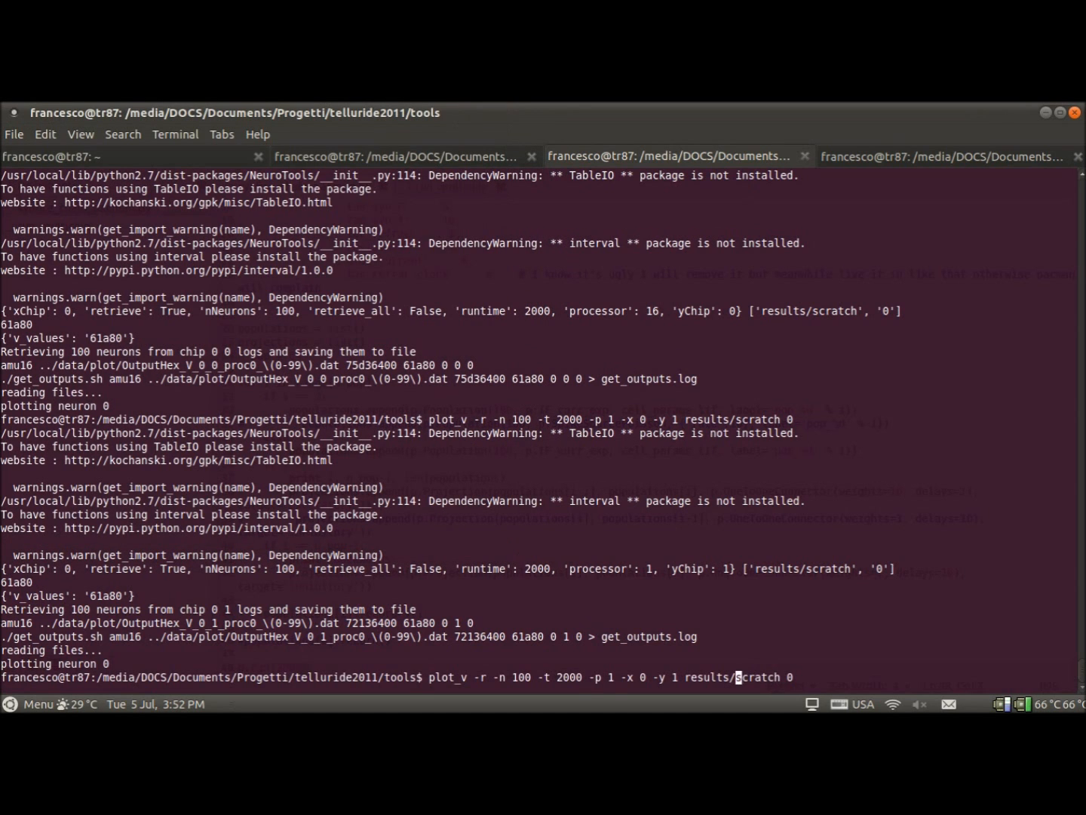